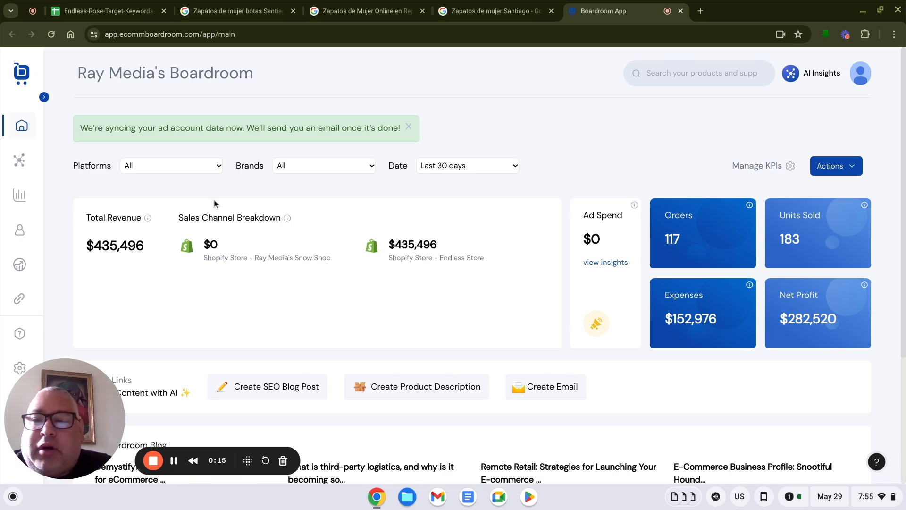
pyautogui.moveTo(162, 181)
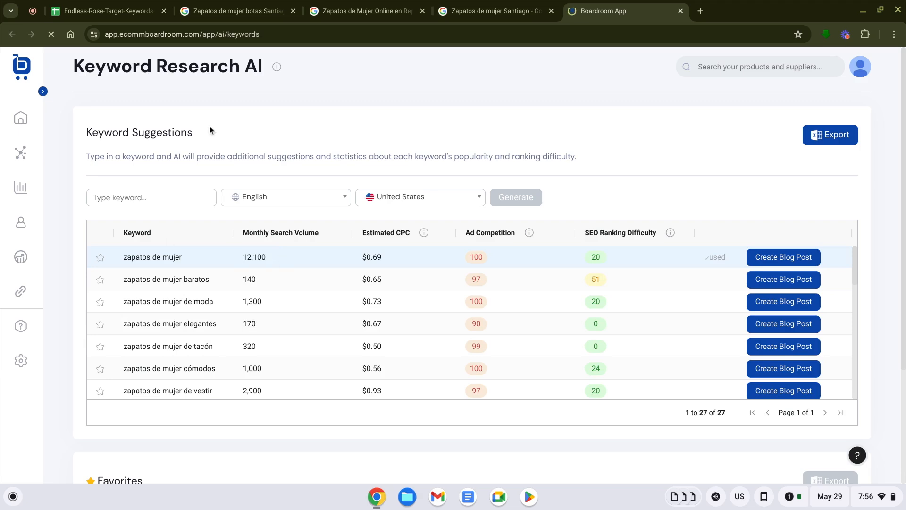
# Step: Start a blog post for 'zapatos de mujer' and bring the generated draft into the SEO editor
pyautogui.click(782, 256)
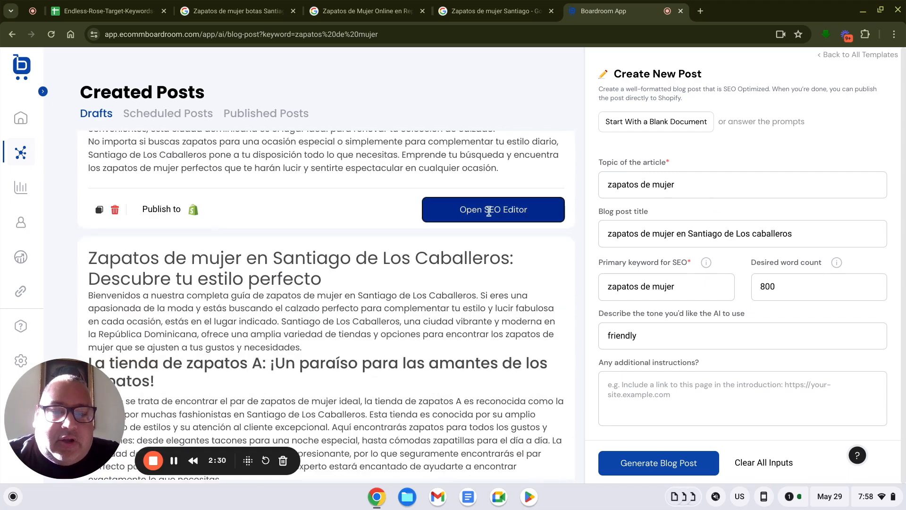
pyautogui.click(493, 210)
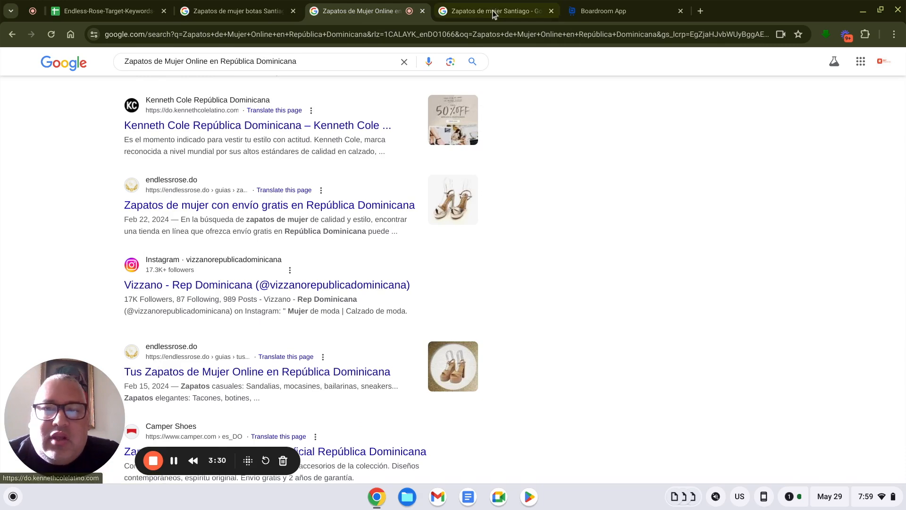
# Step: Review the Google rankings for 'Zapatos de Mujer Online en República Dominicana' where endlessrose.do appears
pyautogui.click(603, 12)
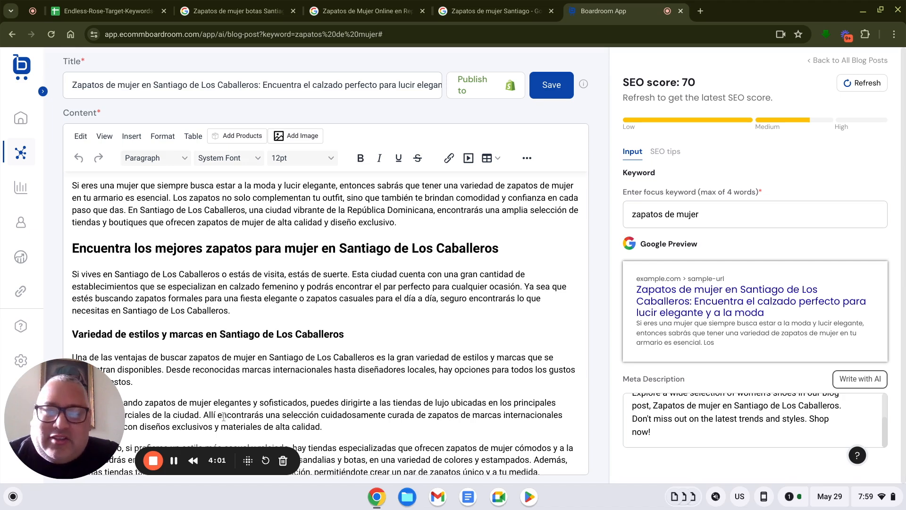